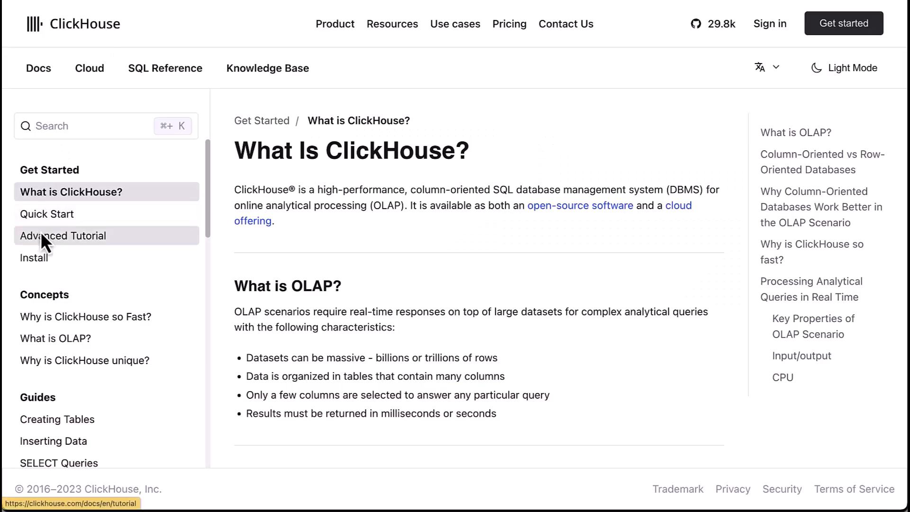
- Open the advanced tutorial page in the ClickHouse docs
{"action": "left_click", "coordinate": [47, 214]}
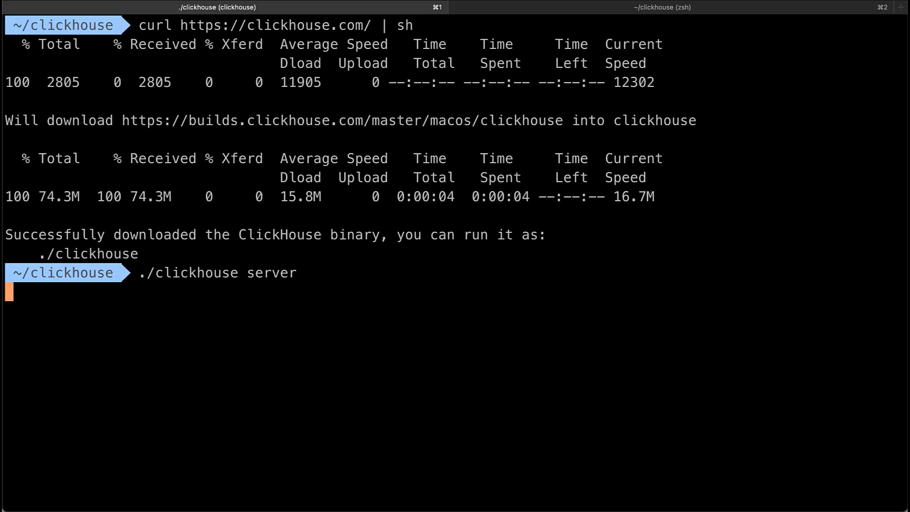
- In a second shell session, run ./clickhouse client to connect to the local server
{"action": "key", "text": "Return"}
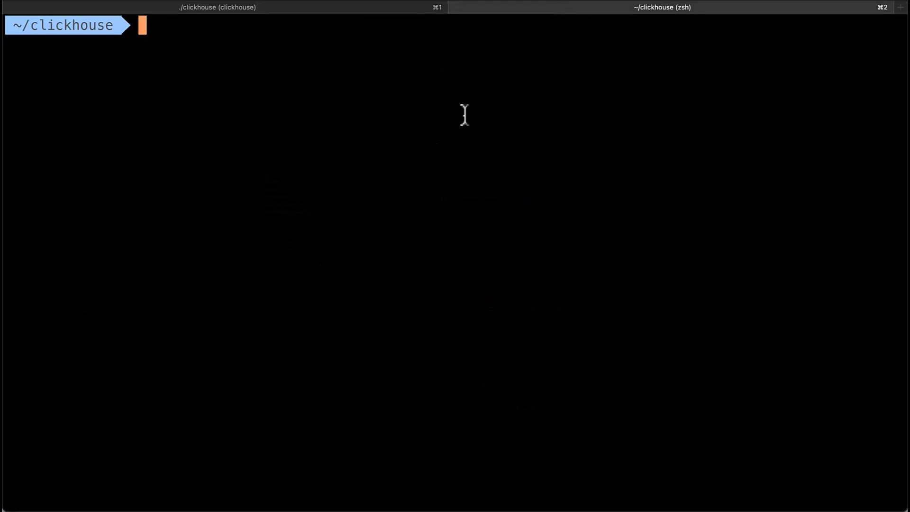
{"action": "type", "text": "./clickhouse"}
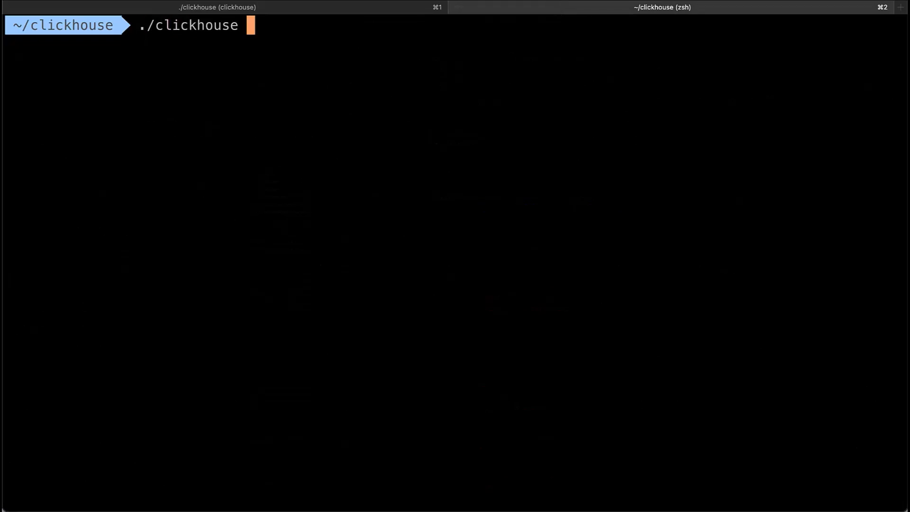
{"action": "type", "text": "client"}
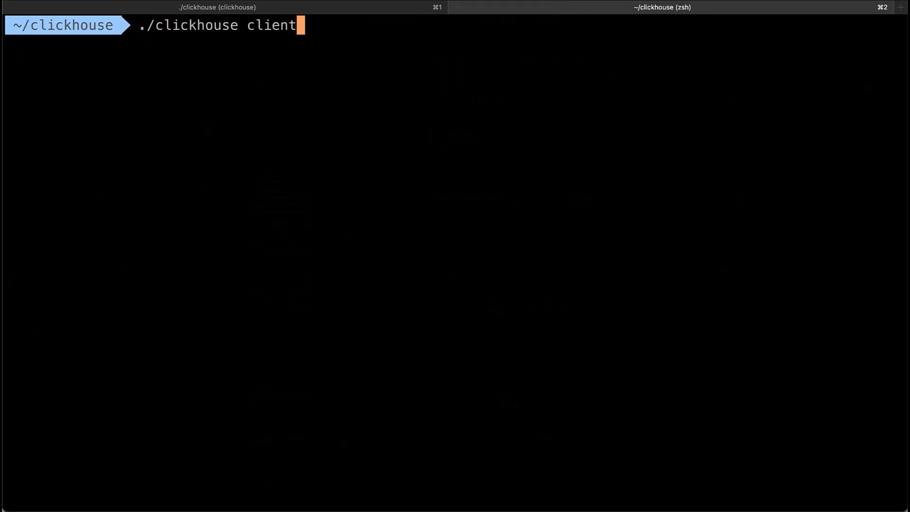
{"action": "key", "text": "Return"}
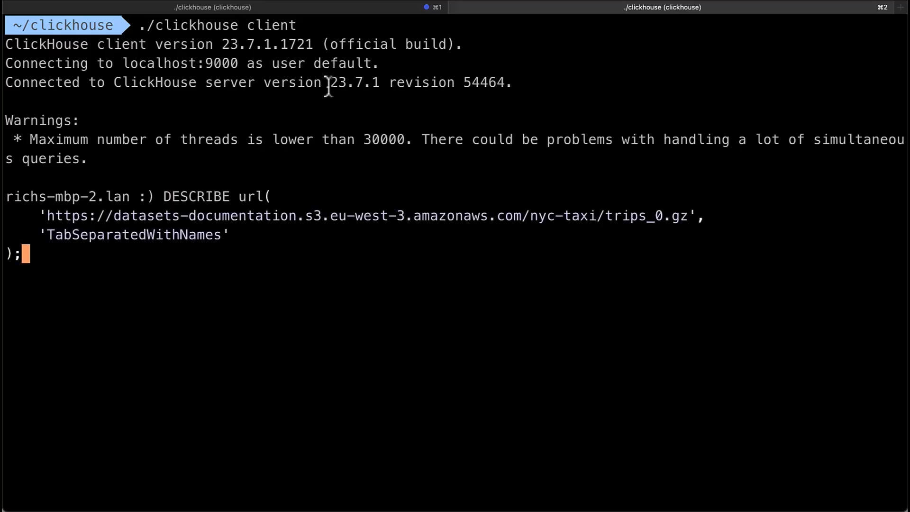
- Run DESCRIBE on the trips_0.gz URL and scroll up through its 45-column schema
{"action": "key", "text": "Return"}
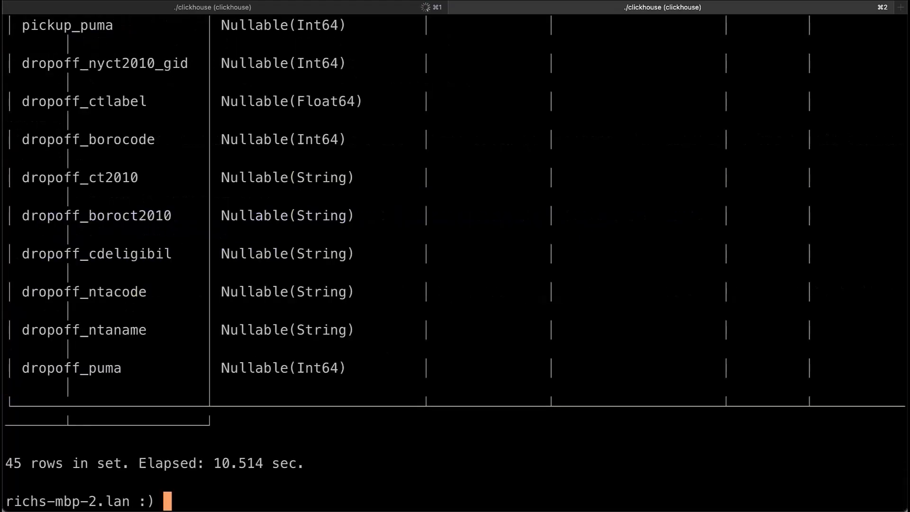
{"action": "scroll", "scroll_direction": "up", "scroll_amount": 3}
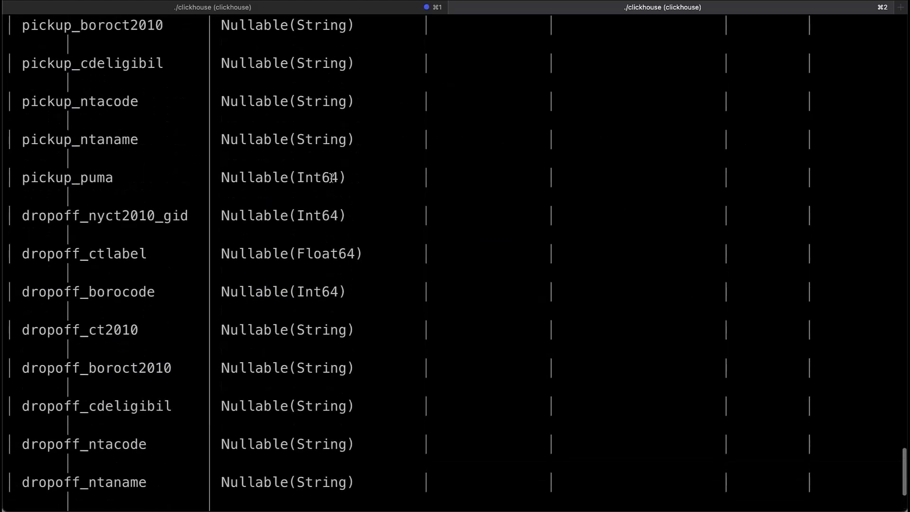
{"action": "scroll", "scroll_direction": "up", "scroll_amount": 3}
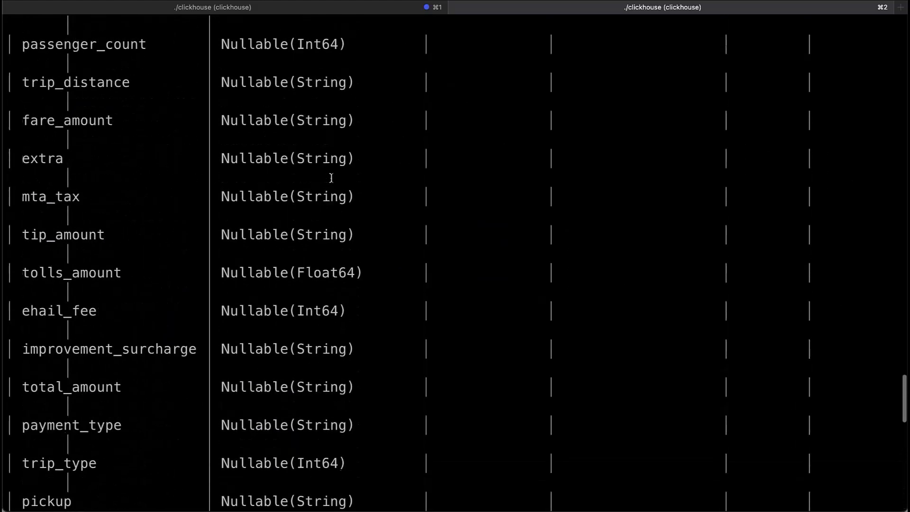
{"action": "scroll", "scroll_direction": "up", "scroll_amount": 3}
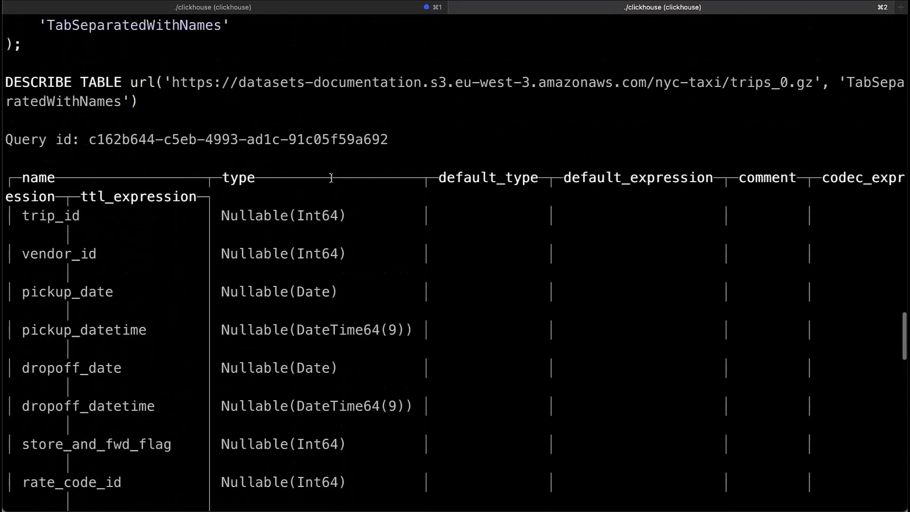
{"action": "scroll", "scroll_direction": "up", "scroll_amount": 3}
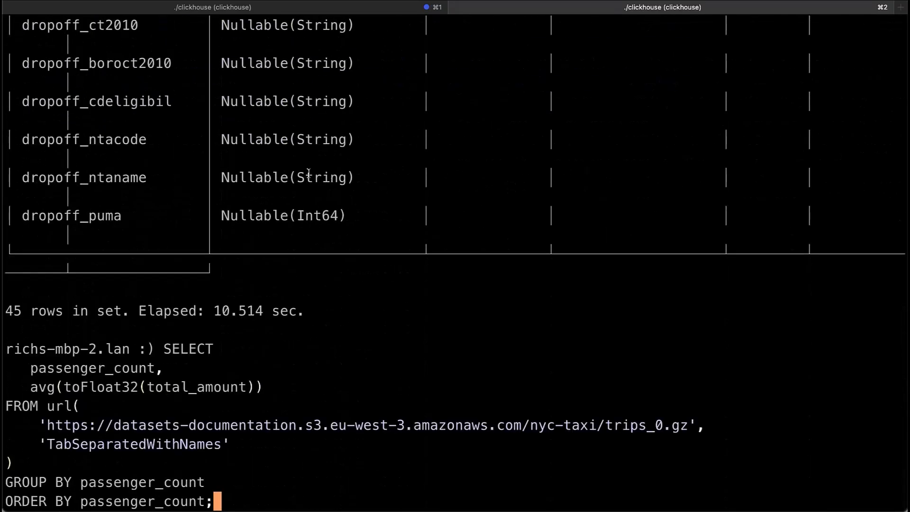
- Run the query averaging total_amount by passenger_count directly from the S3 taxi file
{"action": "key", "text": "Return"}
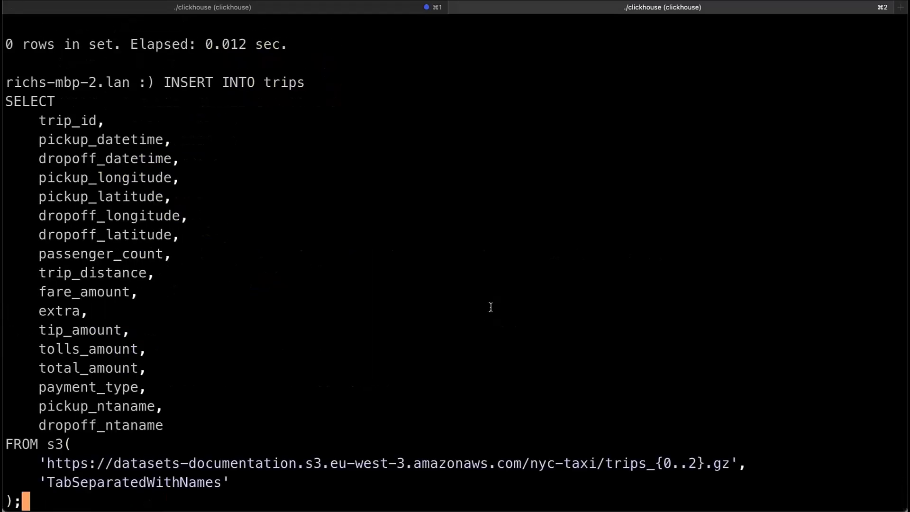
- Run the INSERT INTO trips loading files trips_{0..2}.gz from S3
{"action": "key", "text": "Return"}
{"action": "type", "text": "SELECT count("}
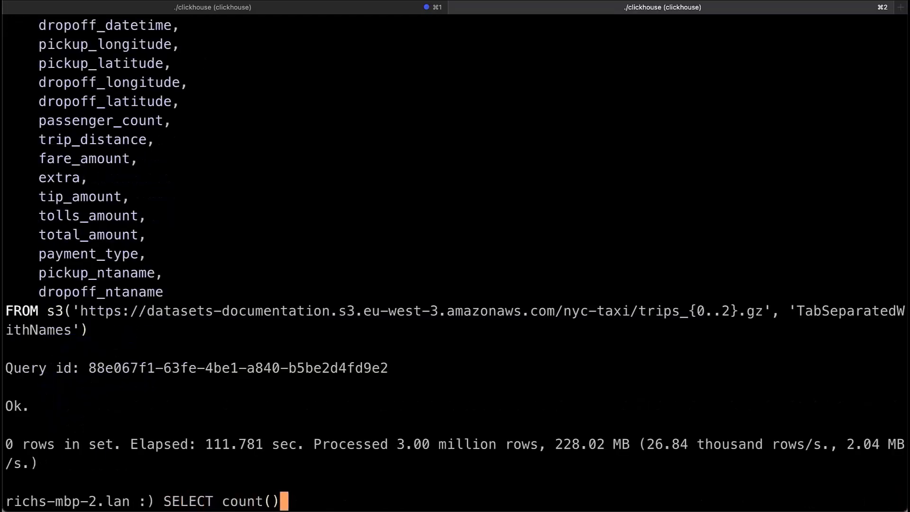
- Count rows in trips (3,000,317), then average total amount per passenger count from trips
{"action": "type", "text": "FROM tripos"}
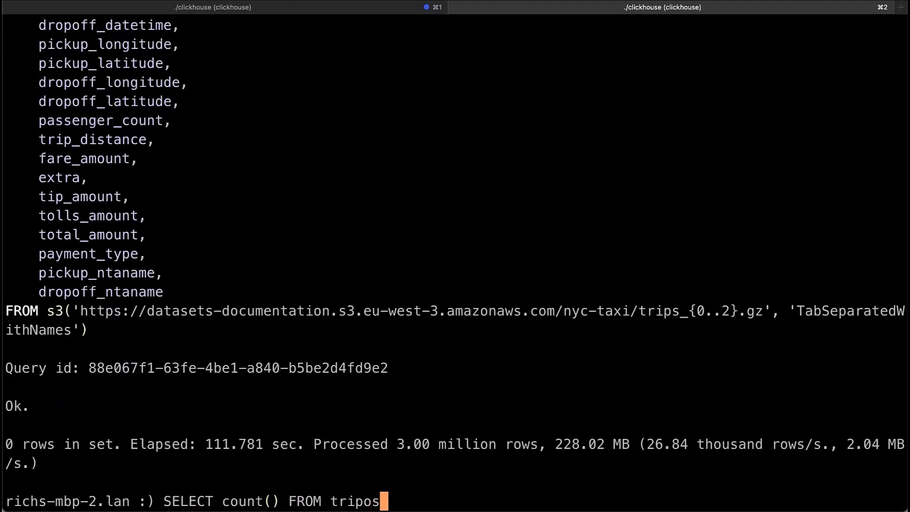
{"action": "key", "text": "Return"}
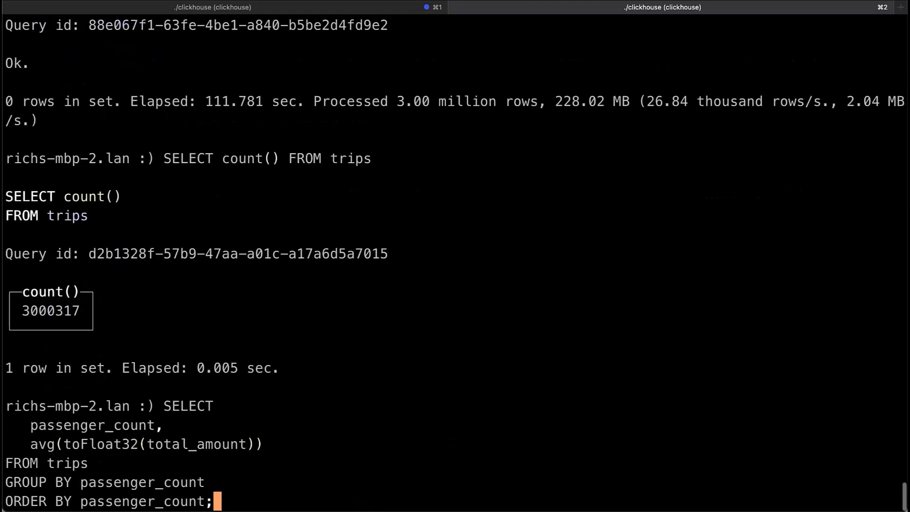
{"action": "key", "text": "Return"}
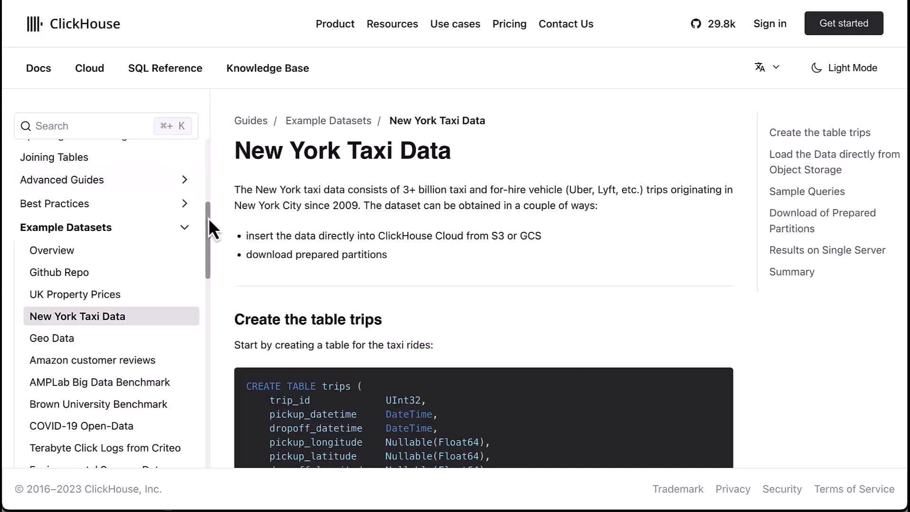
{"action": "scroll", "scroll_direction": "up", "scroll_amount": 3}
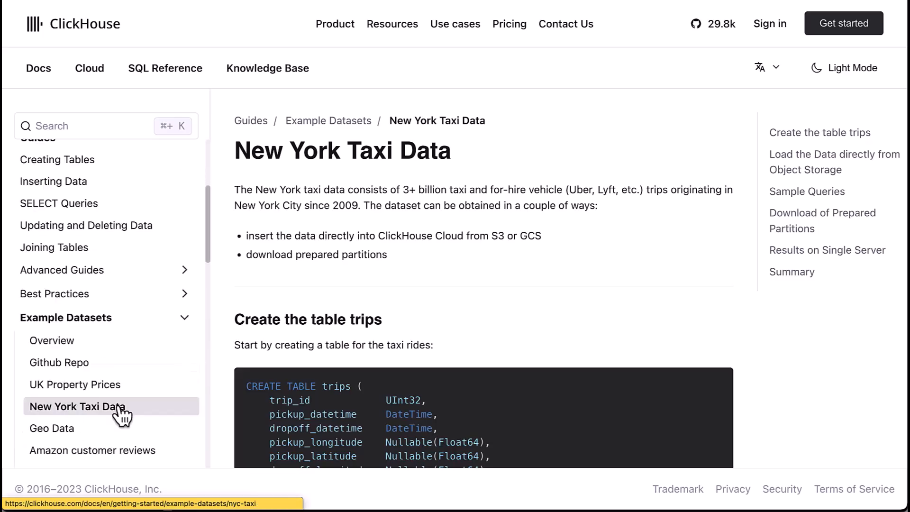
{"action": "mouse_move", "coordinate": [164, 415]}
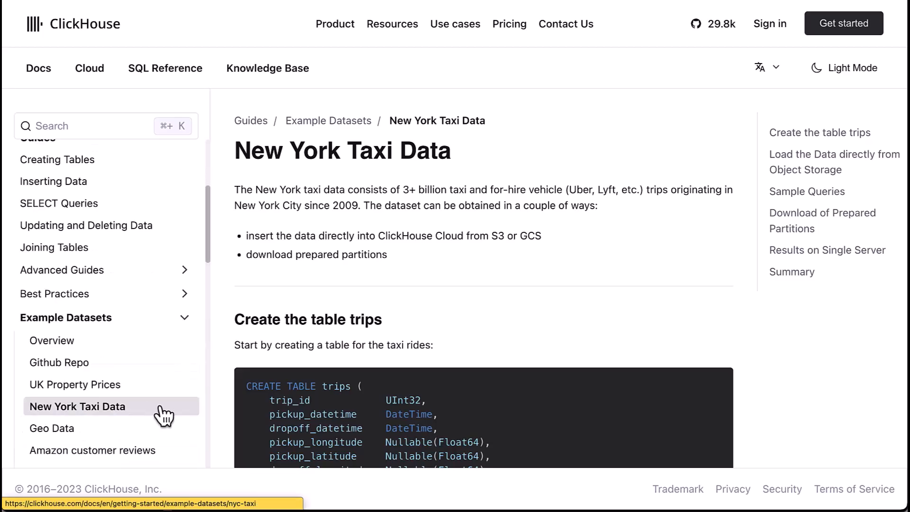